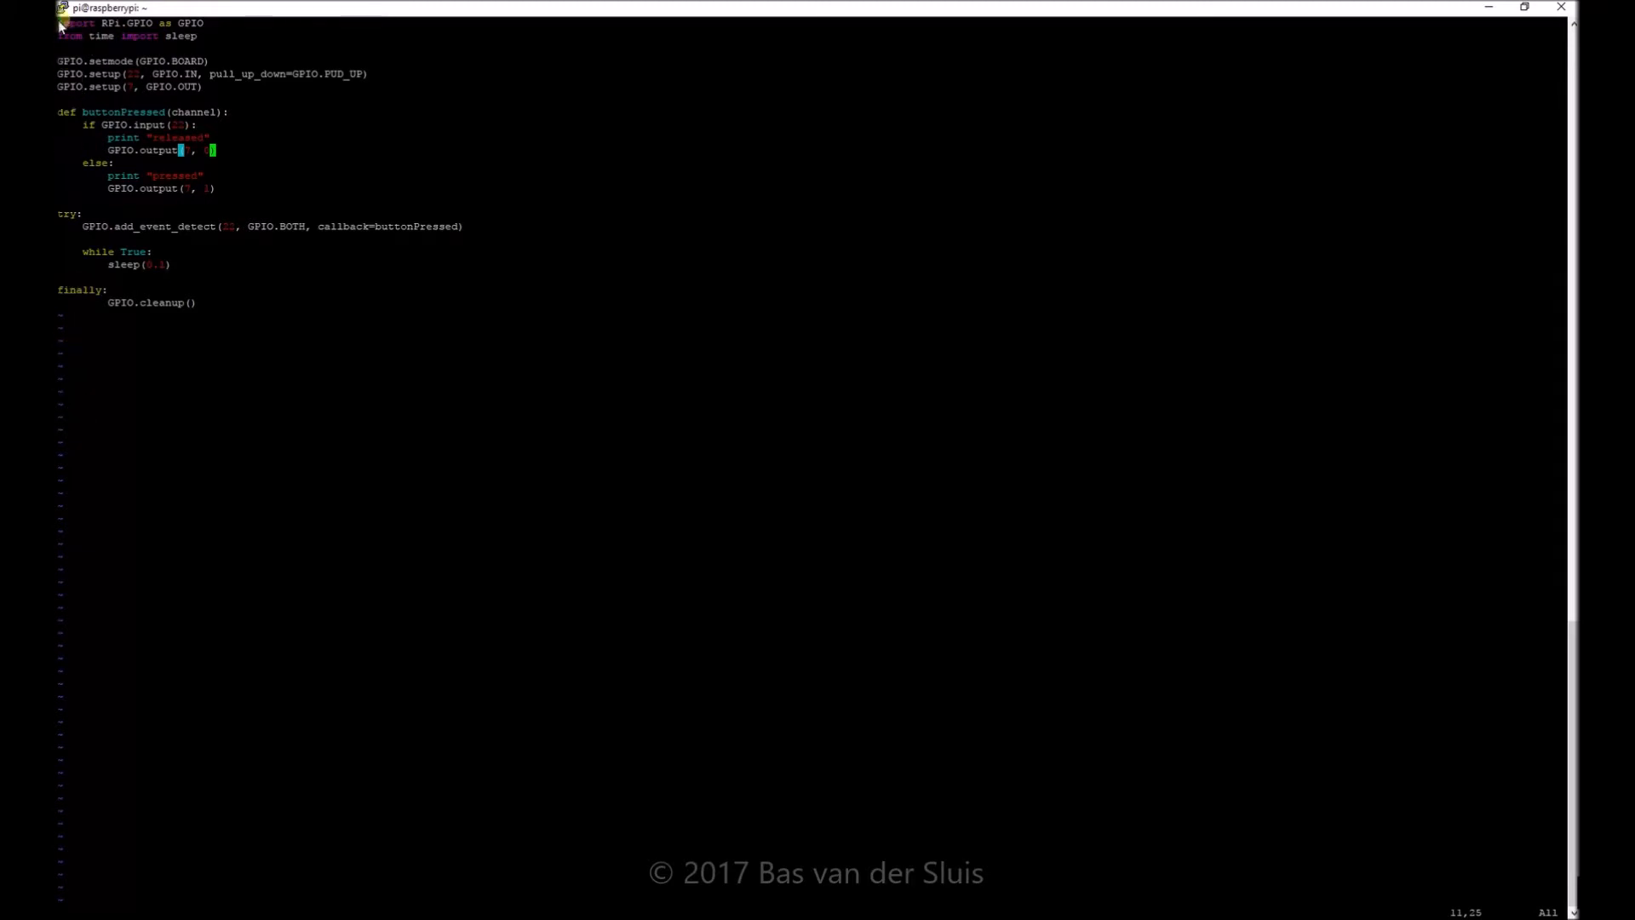
pyautogui.press('v')
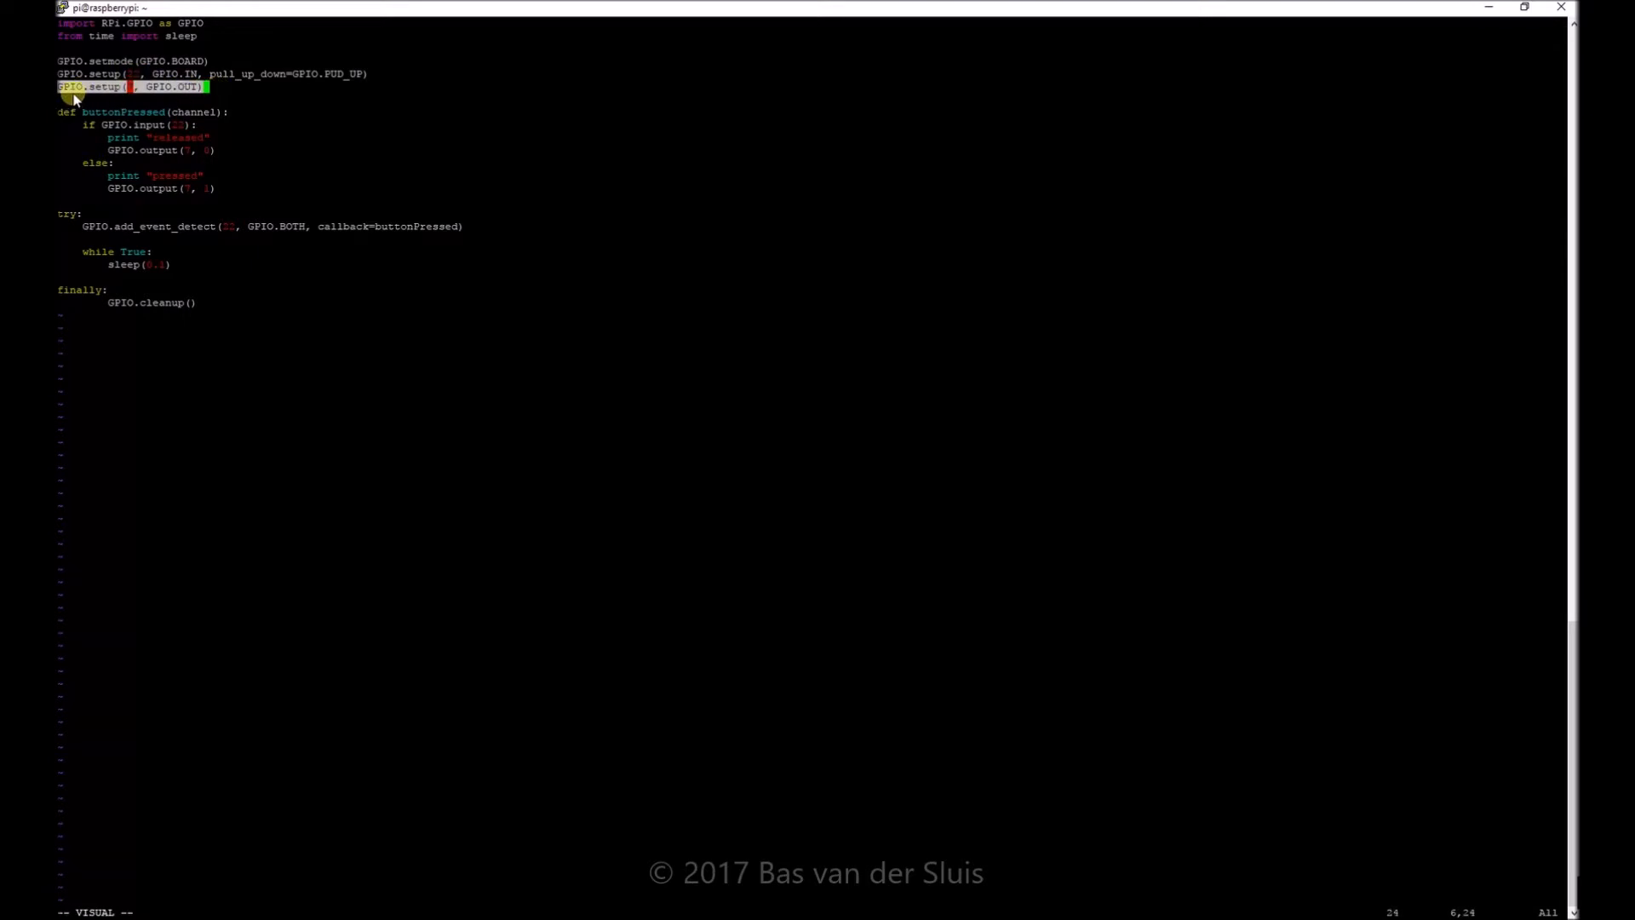
pyautogui.moveTo(175, 87)
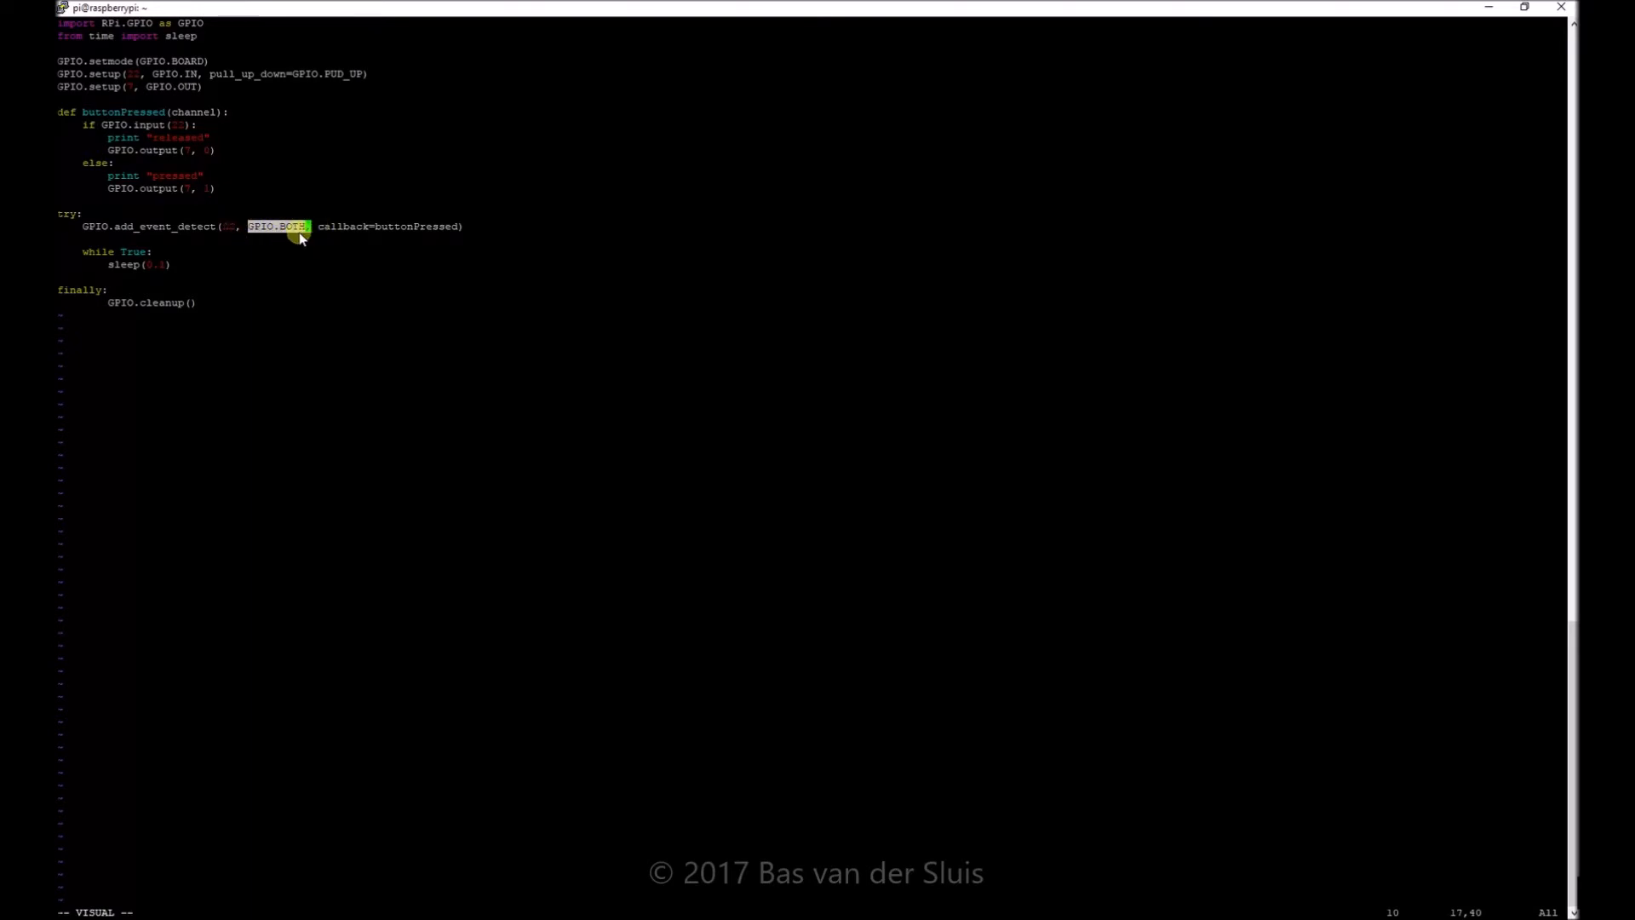
pyautogui.moveTo(333, 227)
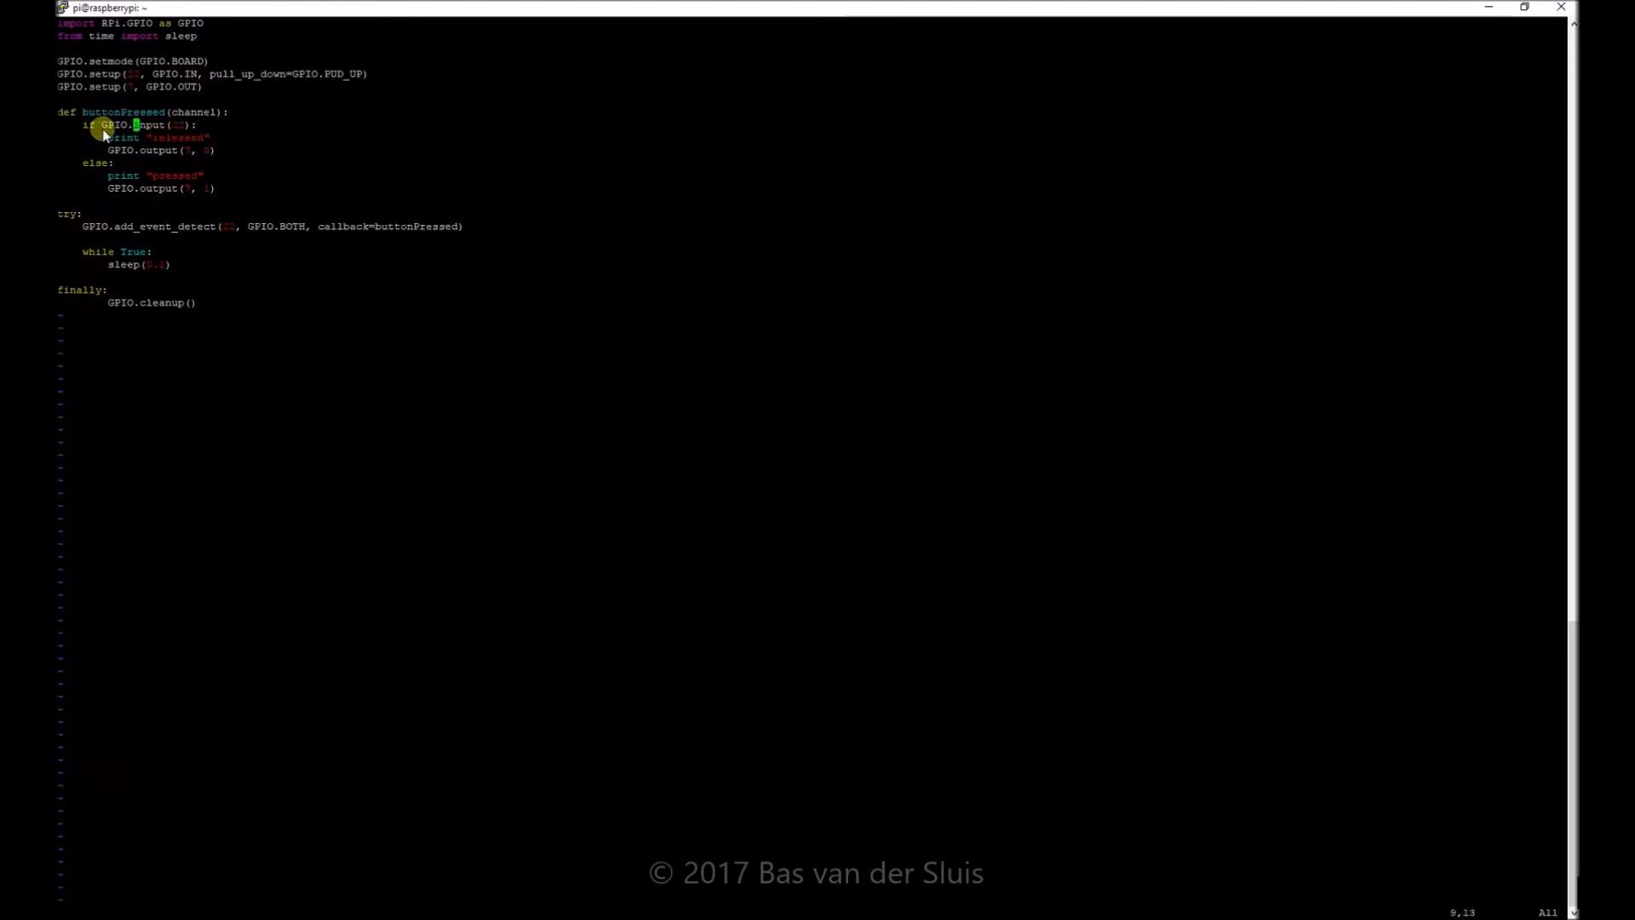
pyautogui.press('v')
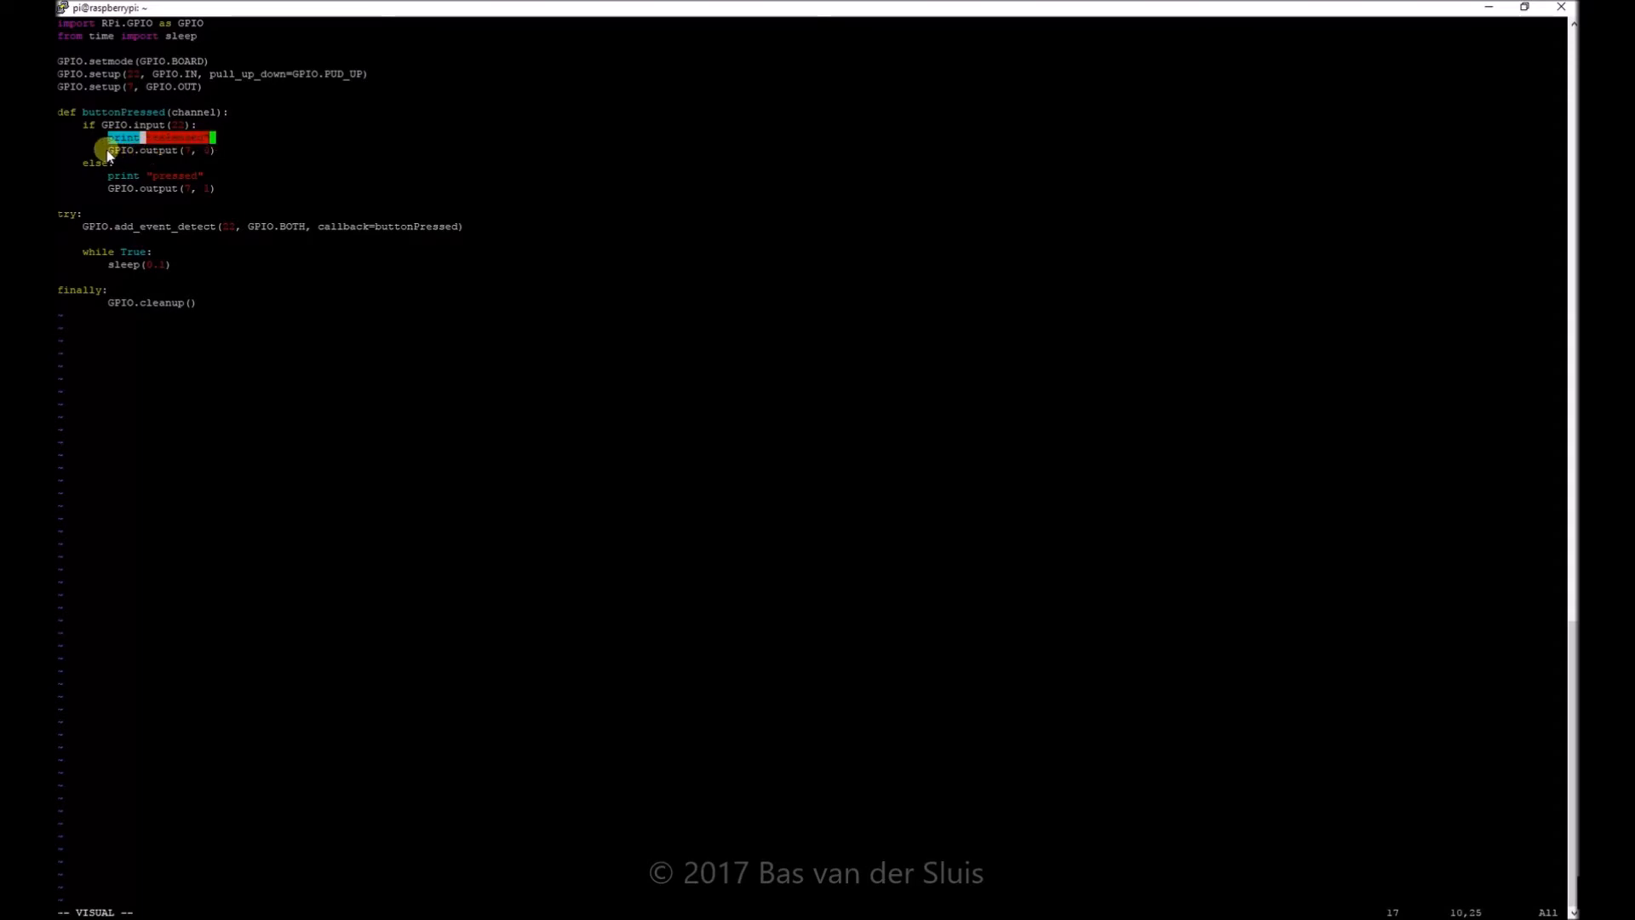
pyautogui.press('j')
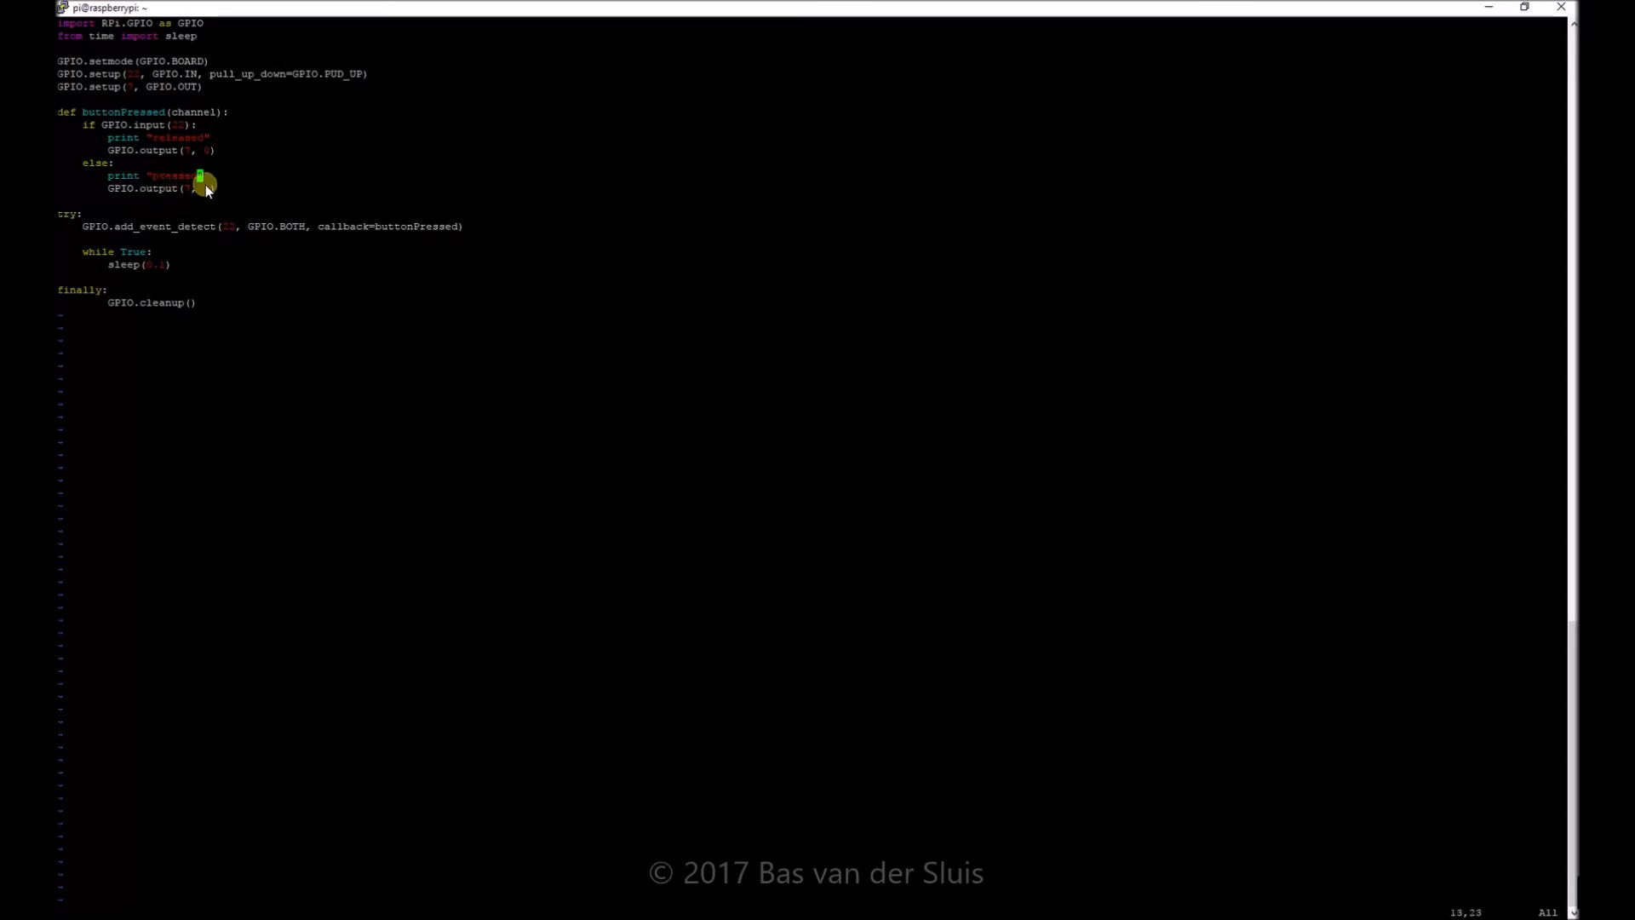
pyautogui.press('v')
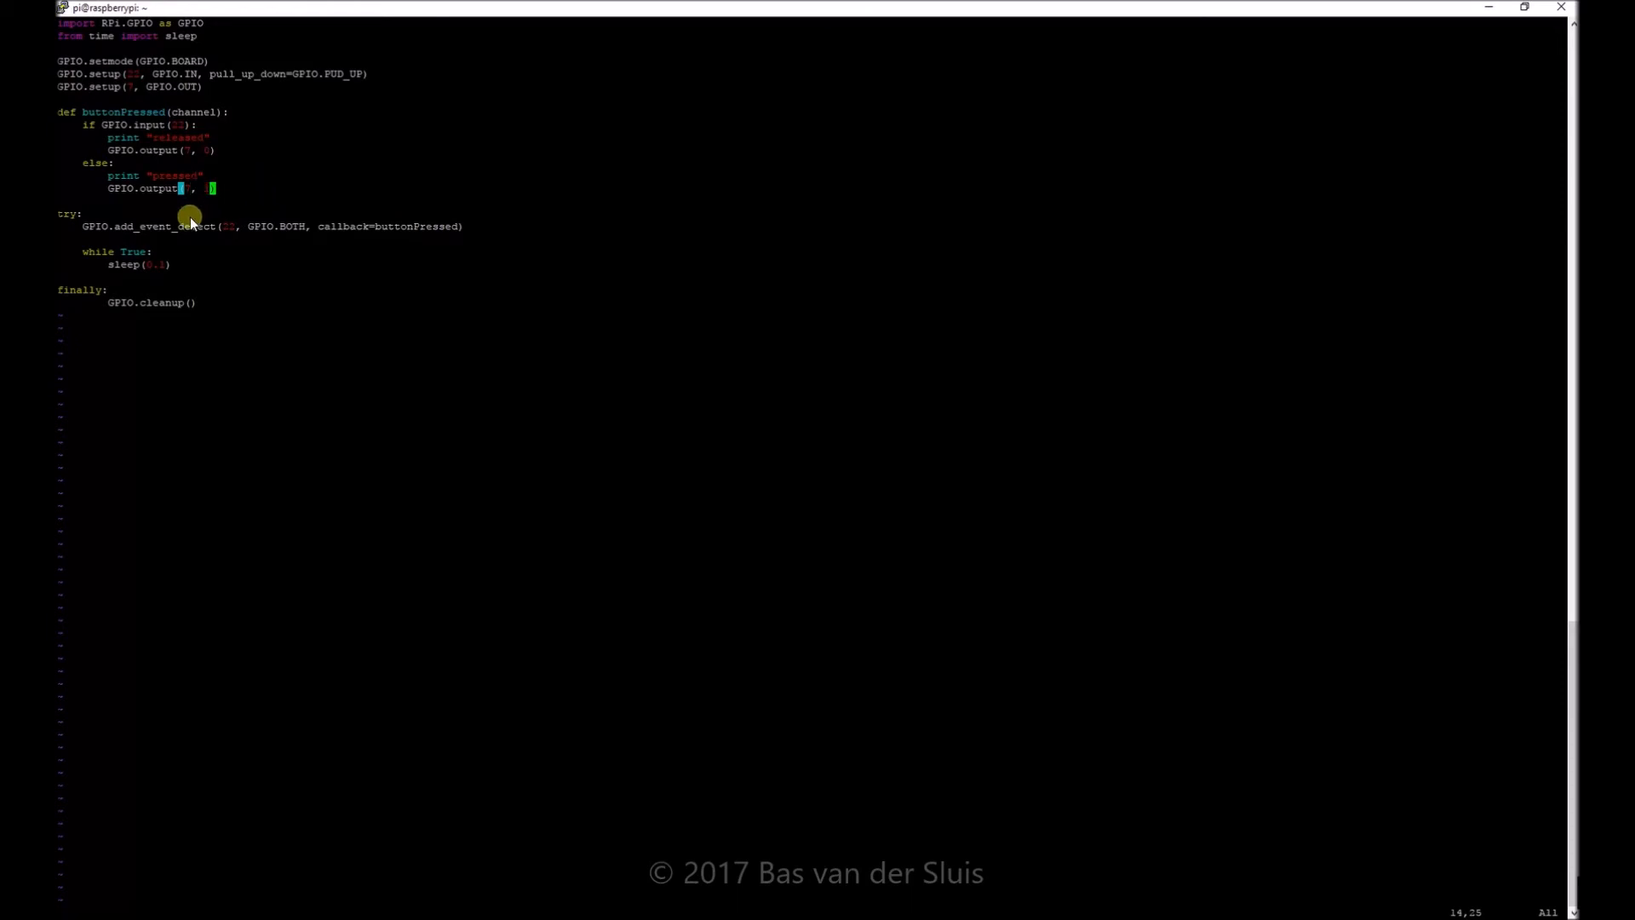
pyautogui.moveTo(66, 262)
pyautogui.write(' 1)')
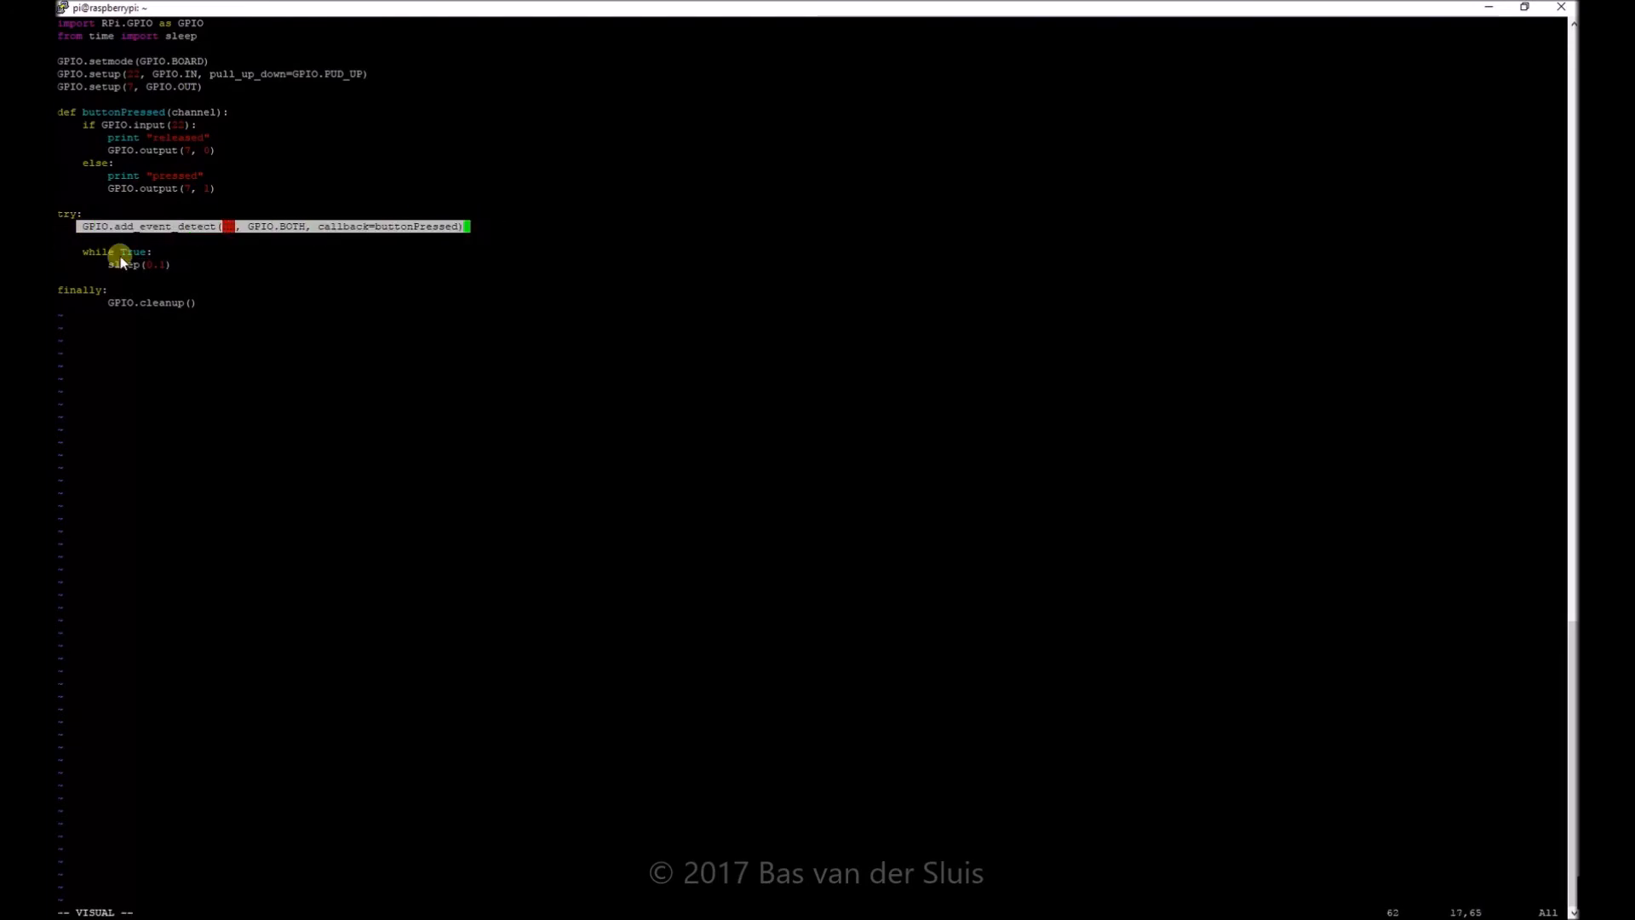
pyautogui.press('Escape')
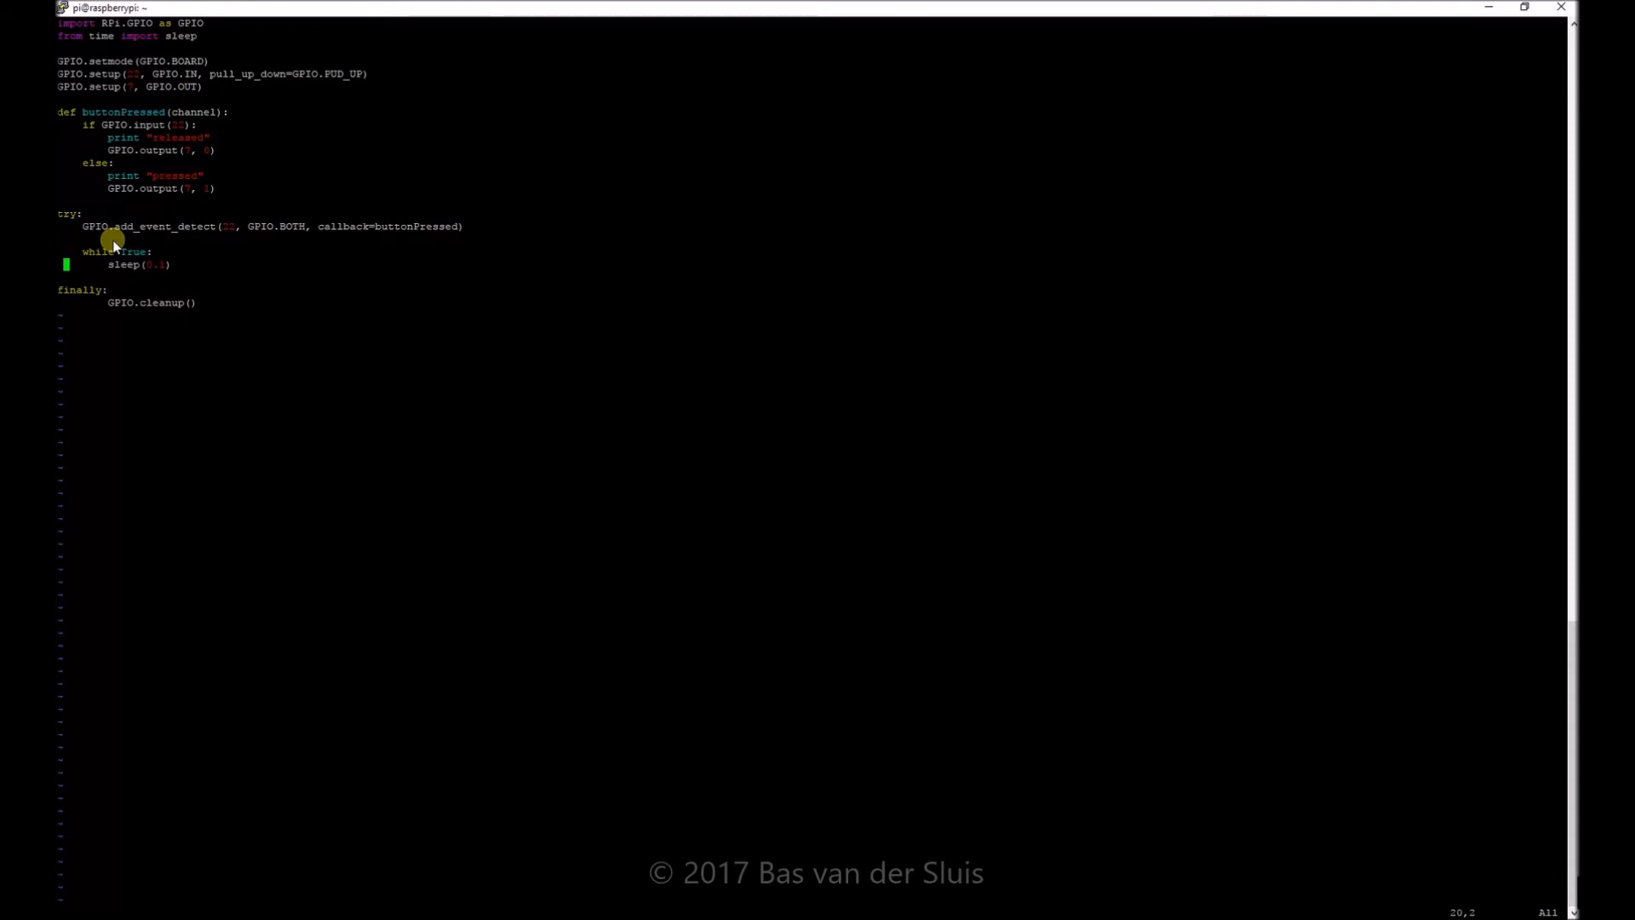
pyautogui.moveTo(64, 255)
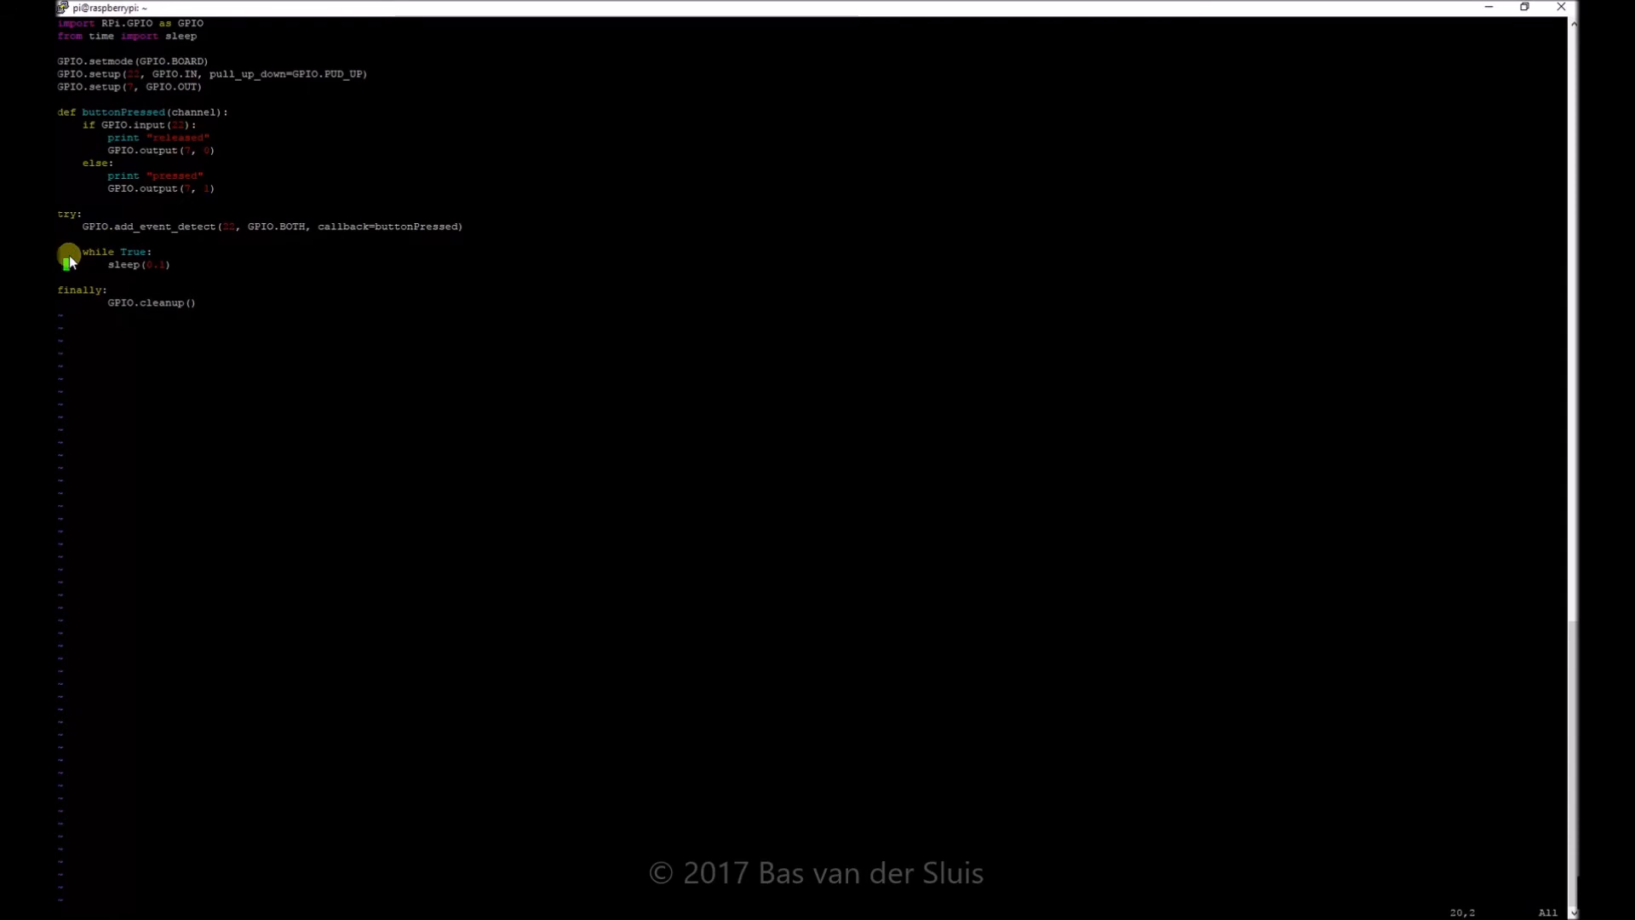